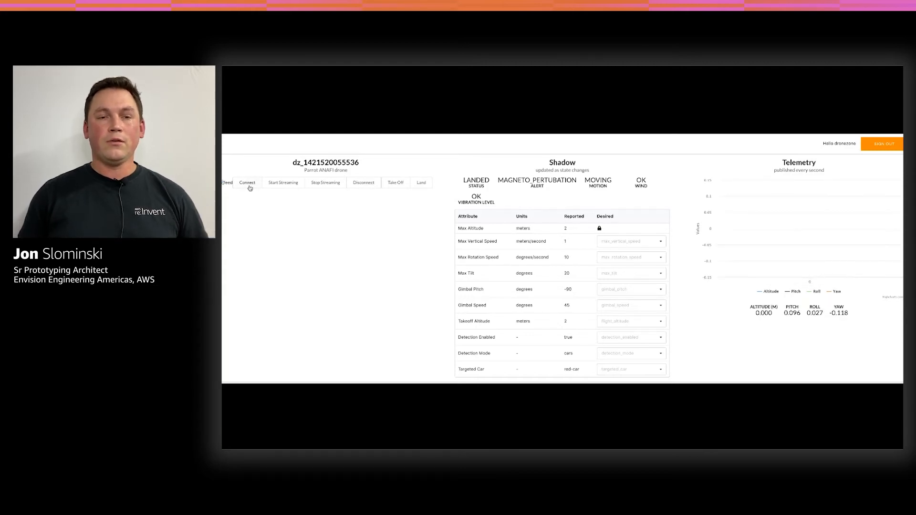
Connect to the drone and set the desired targeted car to Ferrari (red).
left_click(247, 182)
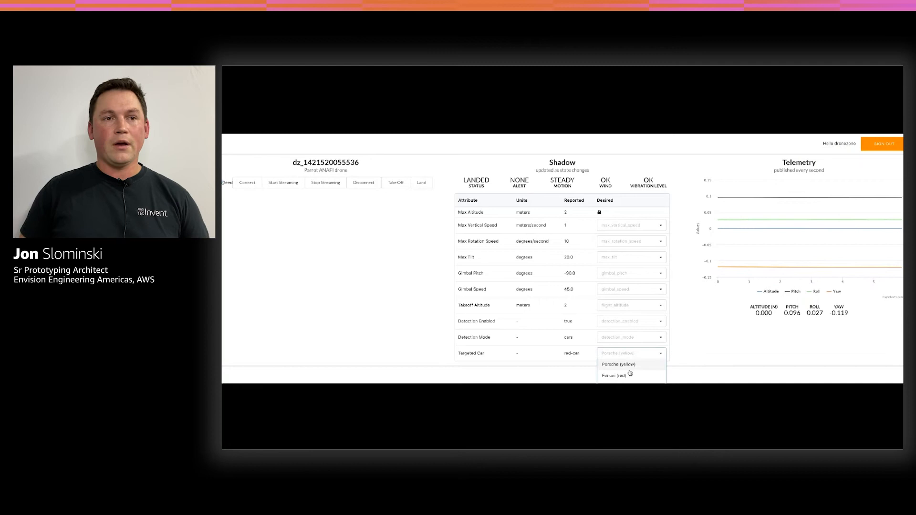
left_click(631, 353)
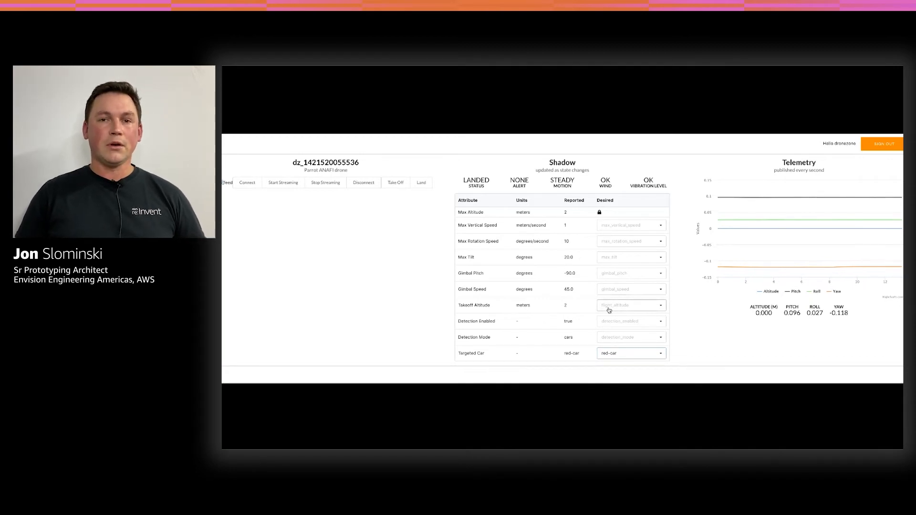
Set desired takeoff altitude to Film (1.0) and gimbal pitch to Forward (0.0).
left_click(631, 306)
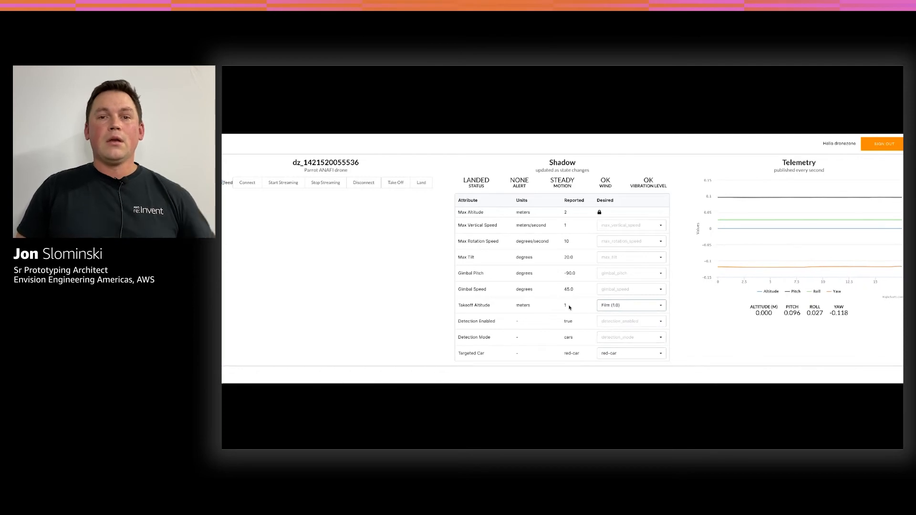
left_click(630, 273)
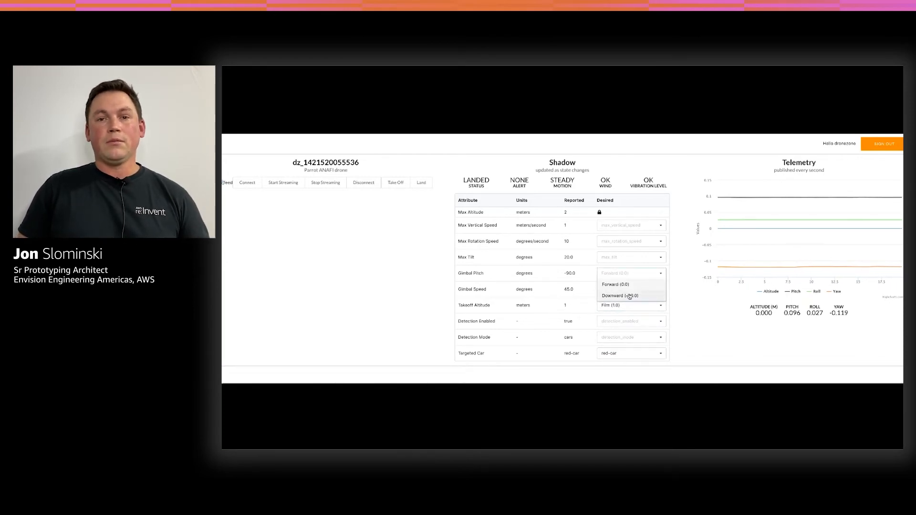
left_click(615, 284)
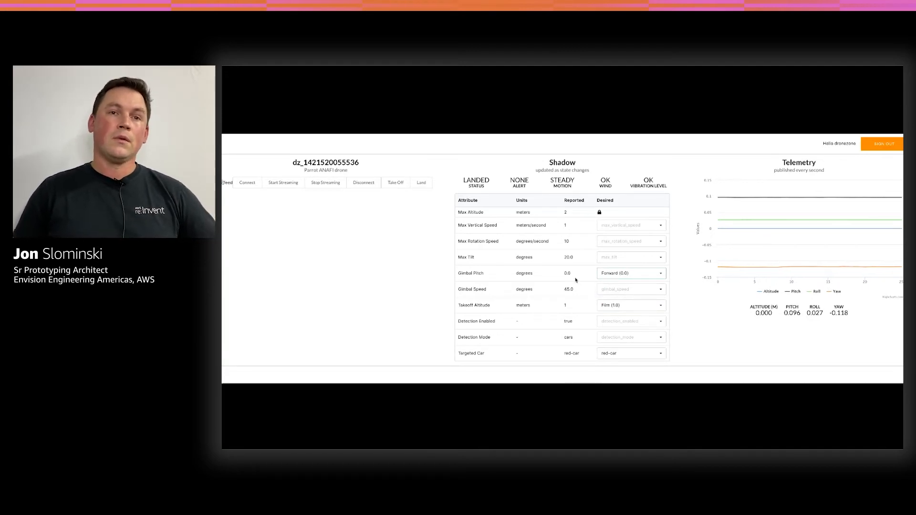
mouse_move(333, 227)
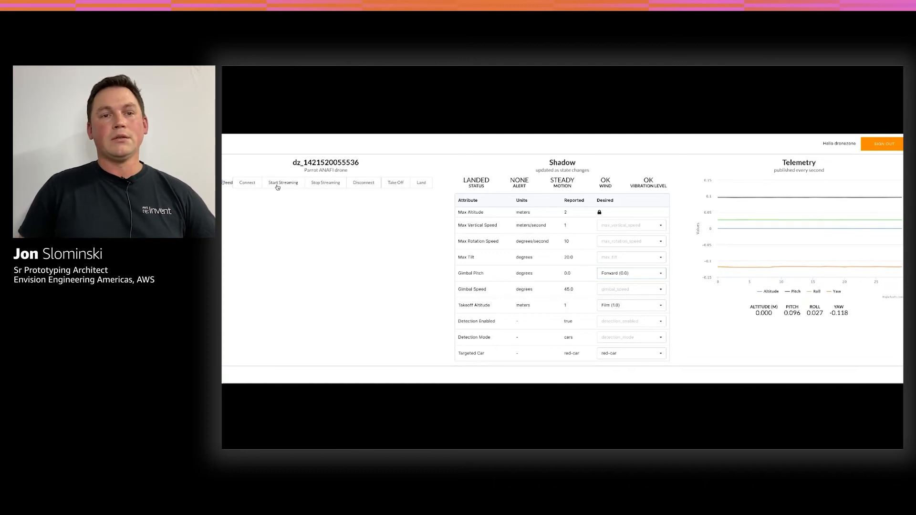
Start the drone's video stream and set gimbal pitch to Downward (-90.0).
left_click(283, 182)
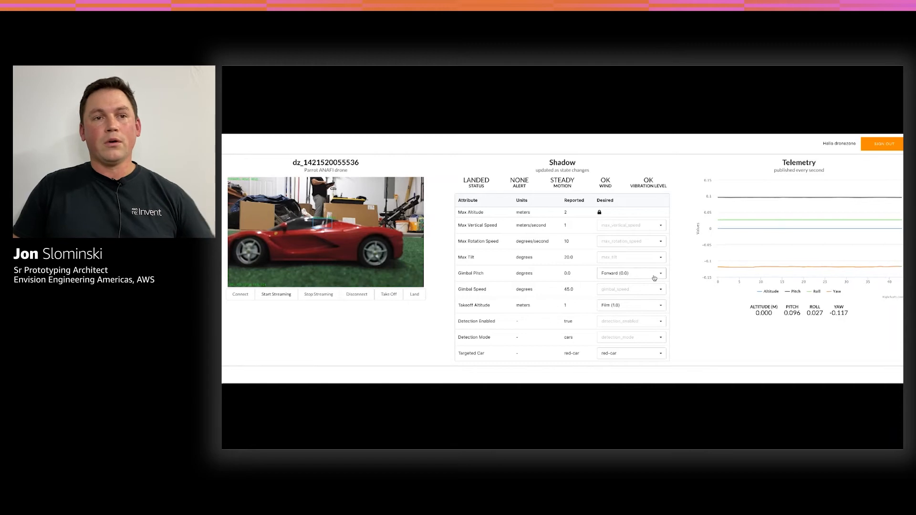
left_click(631, 273)
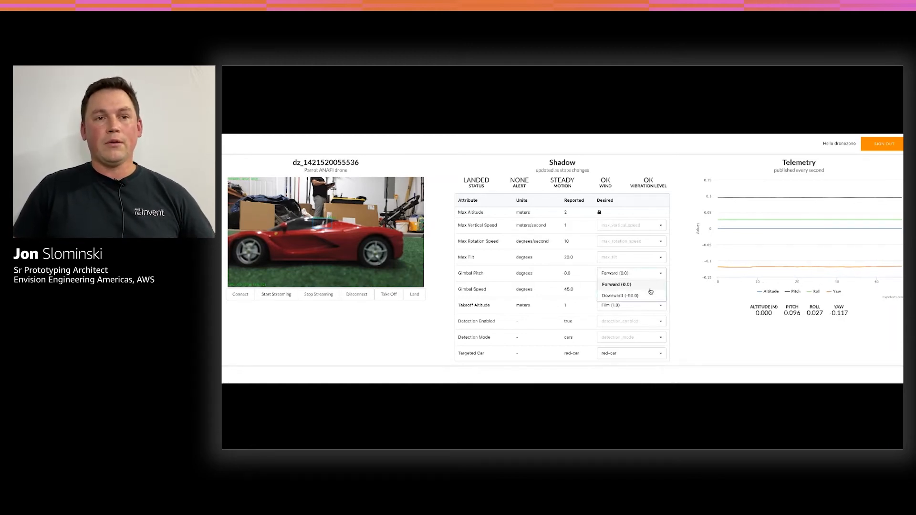
left_click(619, 295)
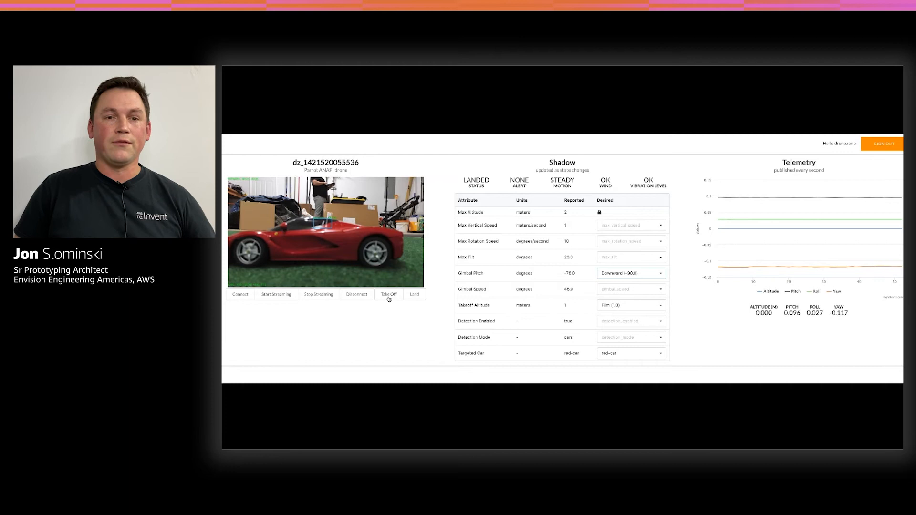
Command the drone to take off and hover at about 1 m above the red Ferrari.
left_click(389, 294)
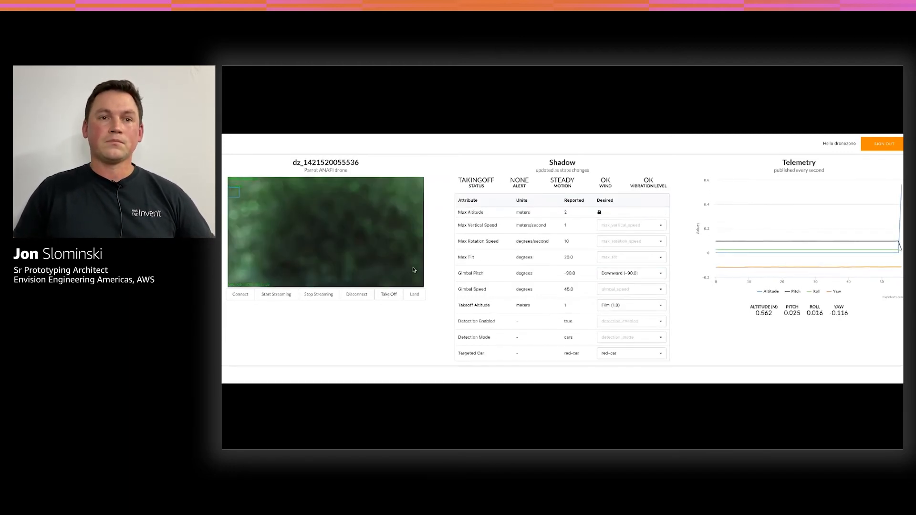
left_click(389, 294)
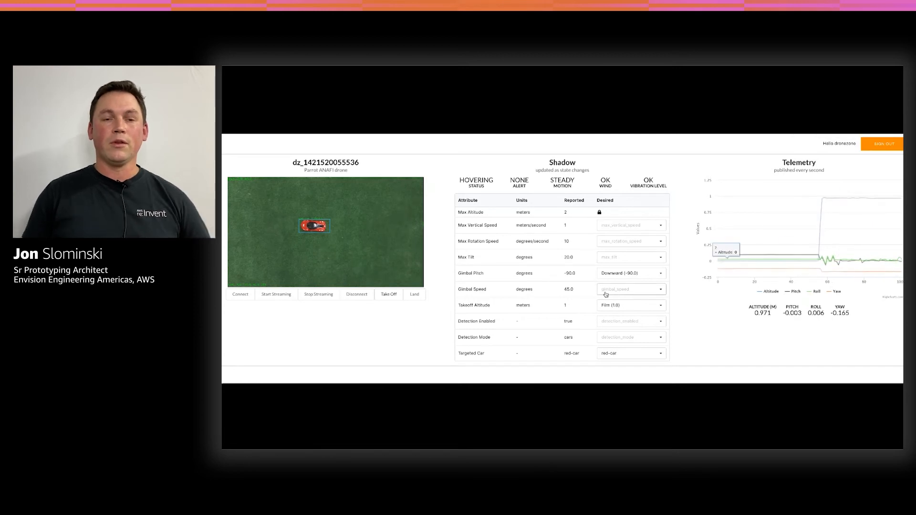
Command the hovering drone to land and receive the Command ACK.
left_click(388, 294)
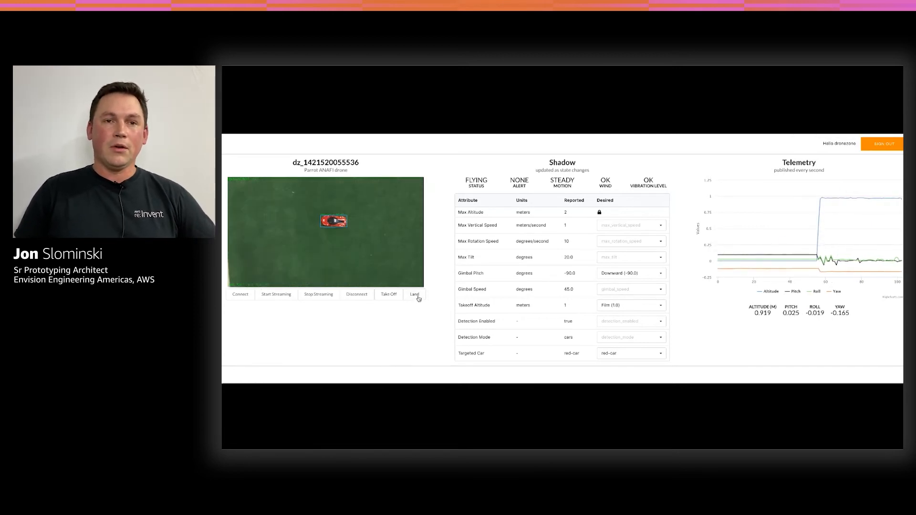
left_click(414, 294)
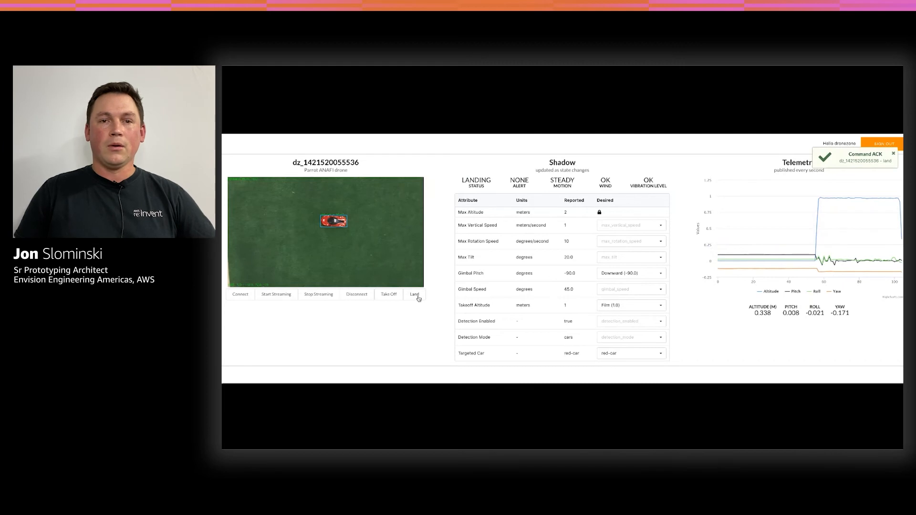